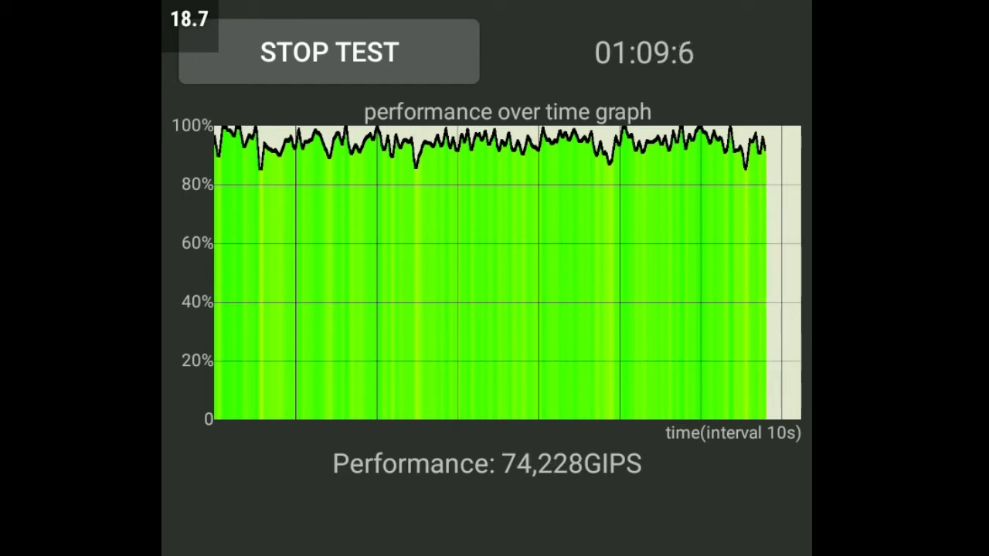
End the hour-long run at about 1:01:1, showing max 90,420, average 85,537 and min 73,240 GIPS.
left_click(328, 52)
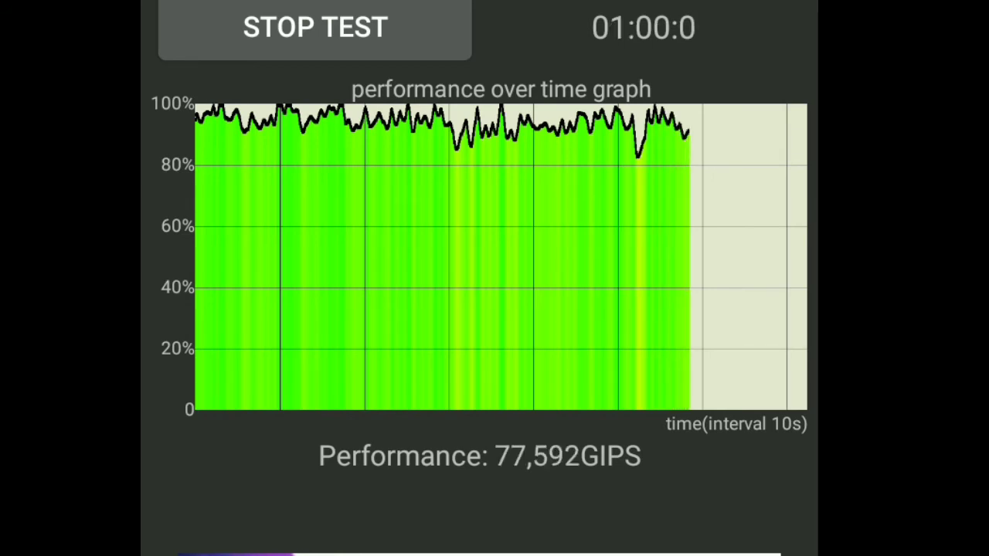
left_click(316, 28)
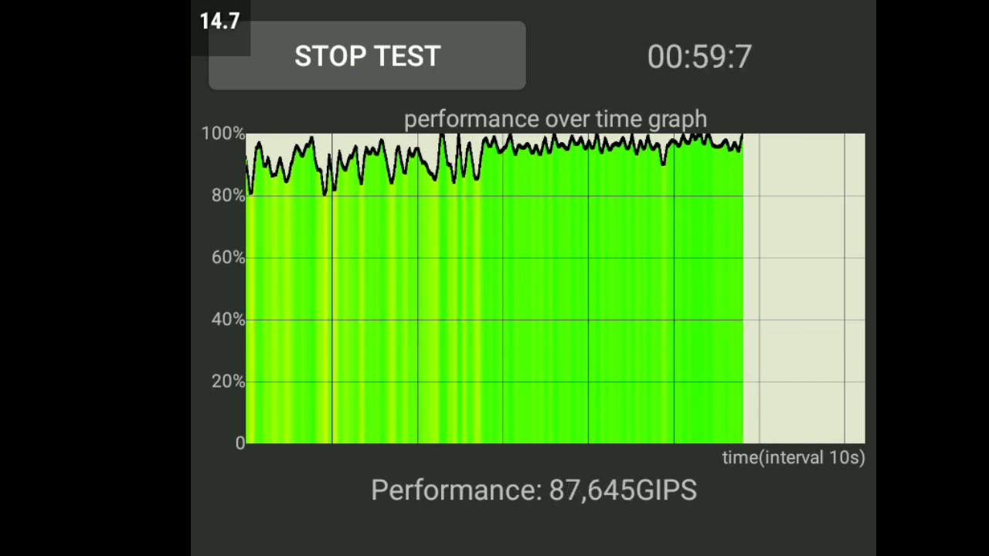
left_click(368, 56)
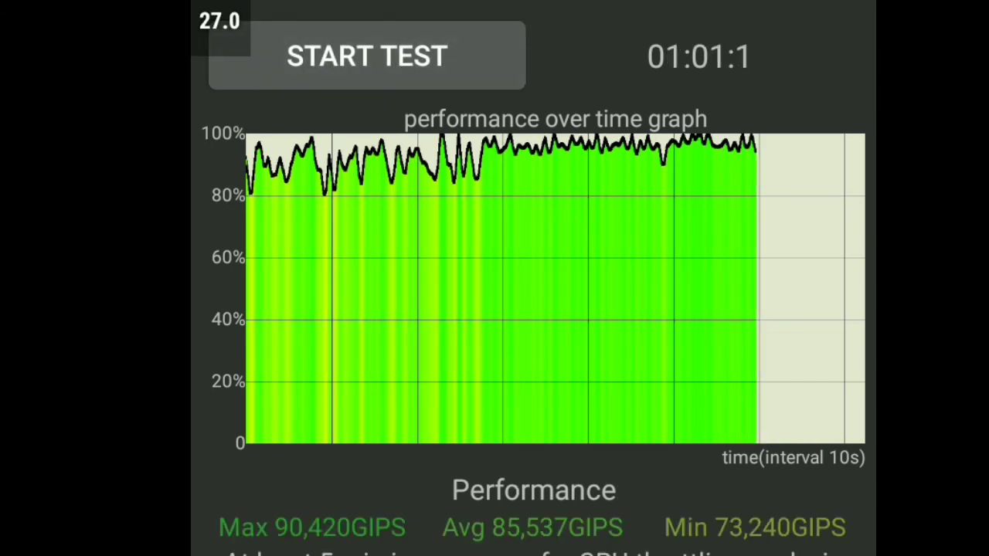